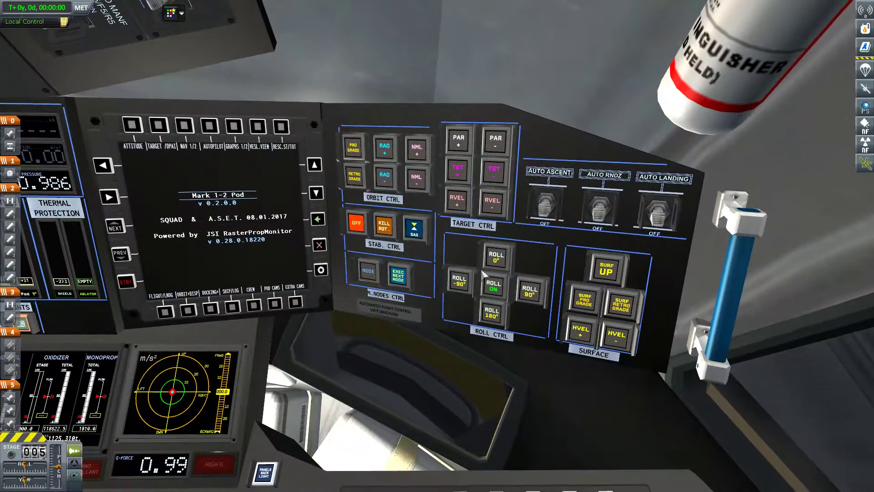
mouse_move(404, 345)
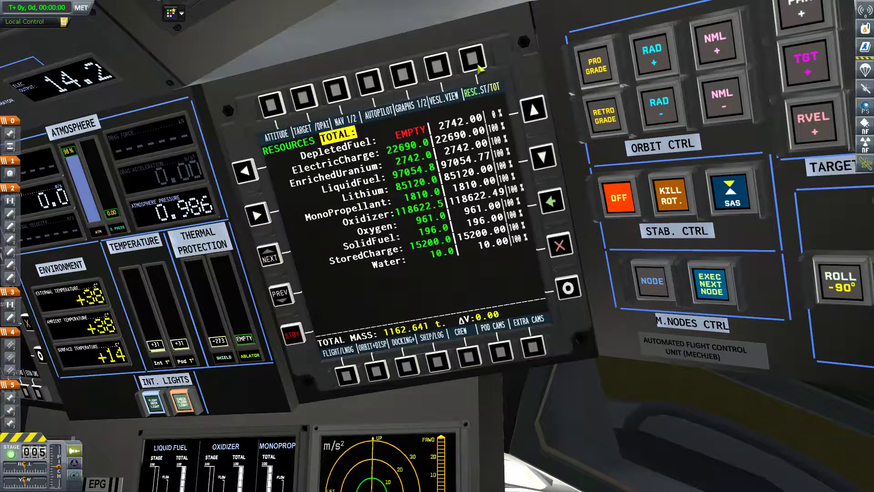
mouse_move(481, 226)
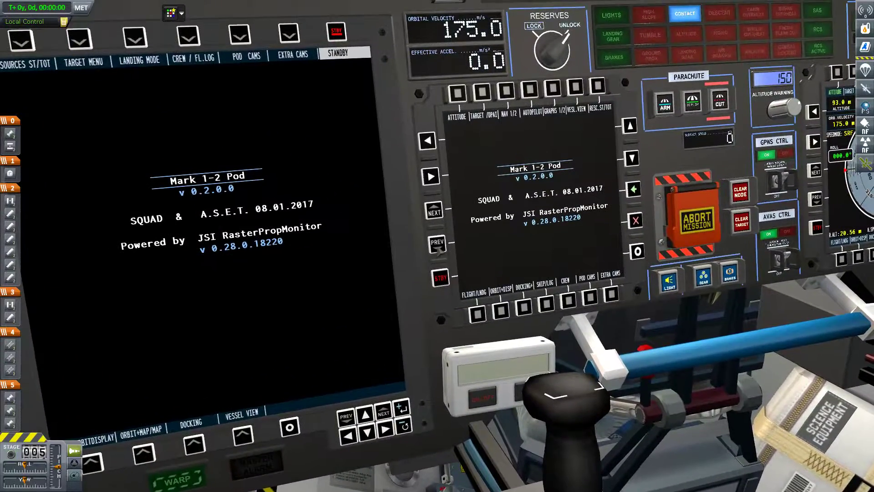
Step: Cycle the MFD through Target and Flight/Landing, then return both displays to the splash screen
left_click(477, 115)
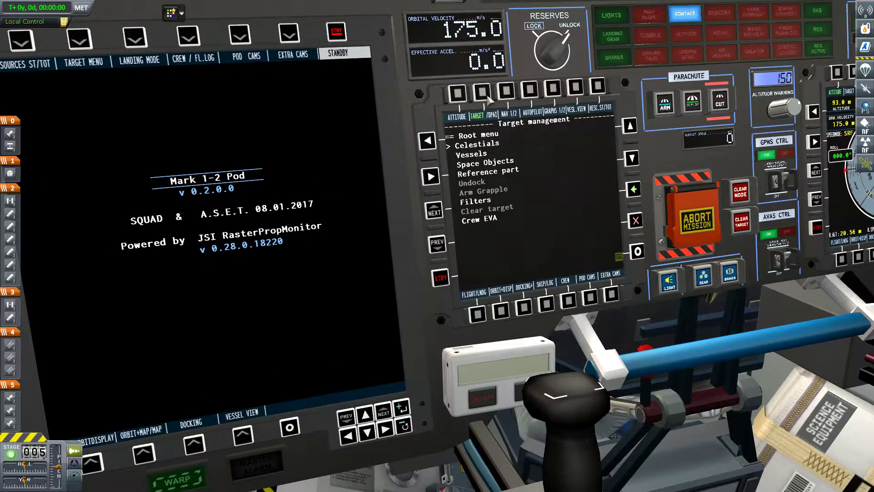
left_click(456, 116)
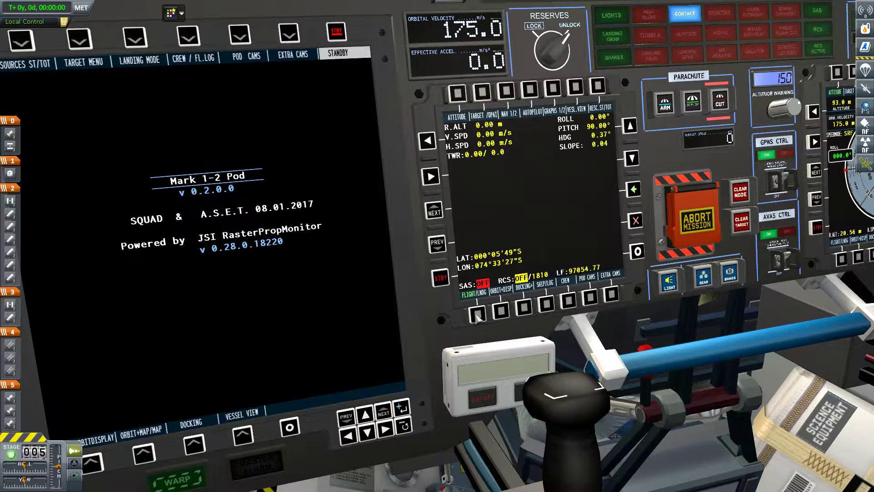
left_click(500, 290)
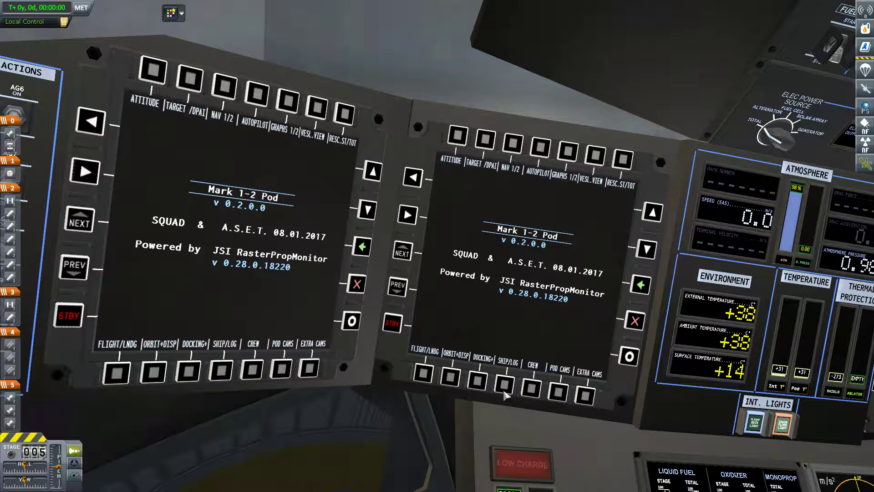
Step: Show the vessel info summary on the right MFD and crew stats on the left MFD
left_click(506, 383)
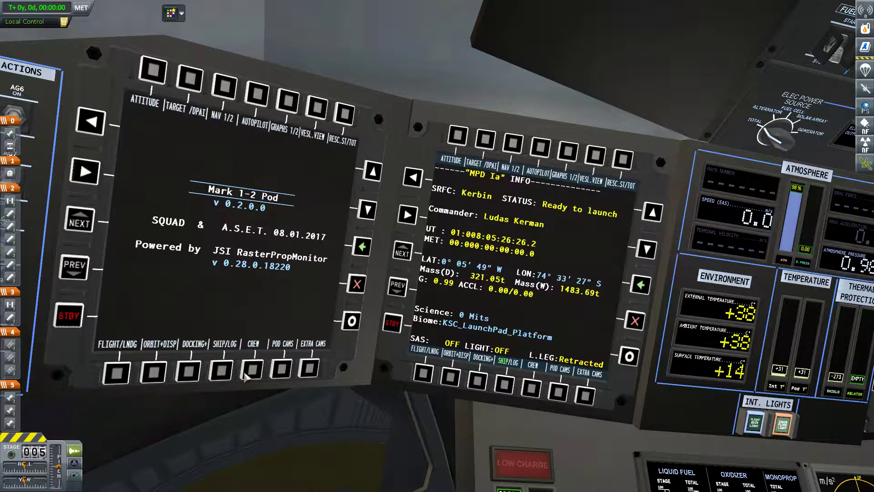
left_click(253, 343)
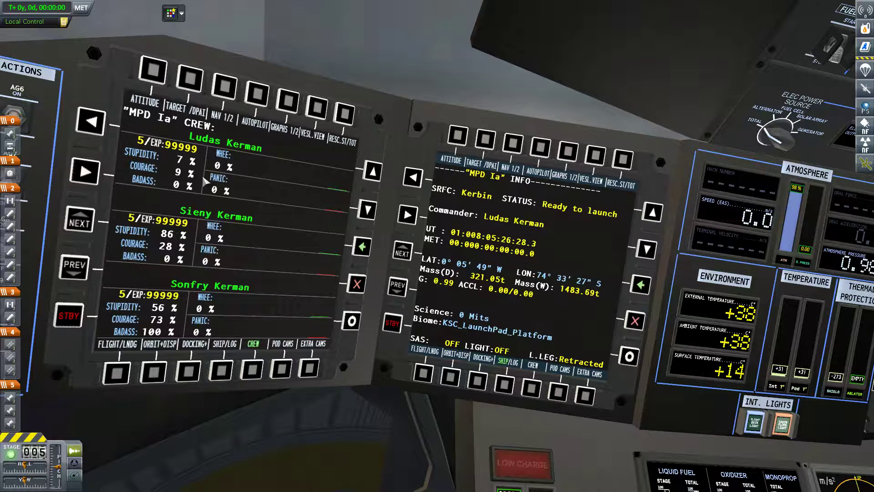
mouse_move(162, 340)
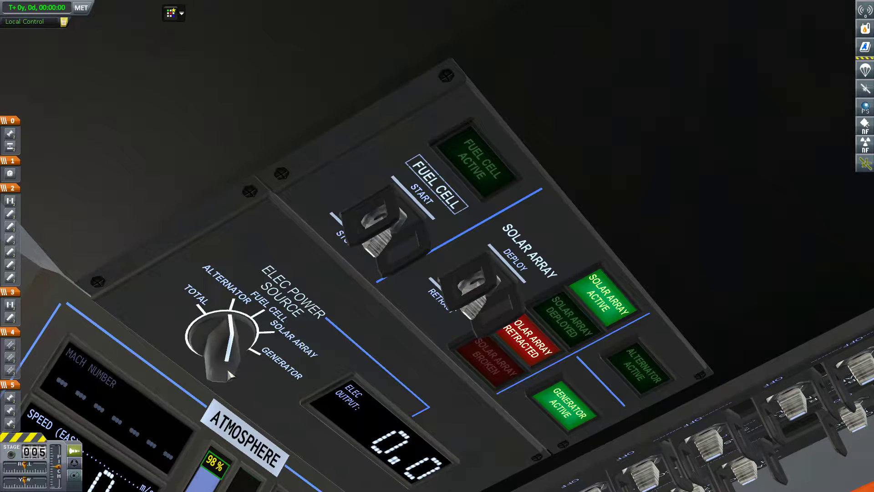
Step: Bring the overhead ELEC POWER SOURCE panel into view with its indicators lit
left_click(220, 335)
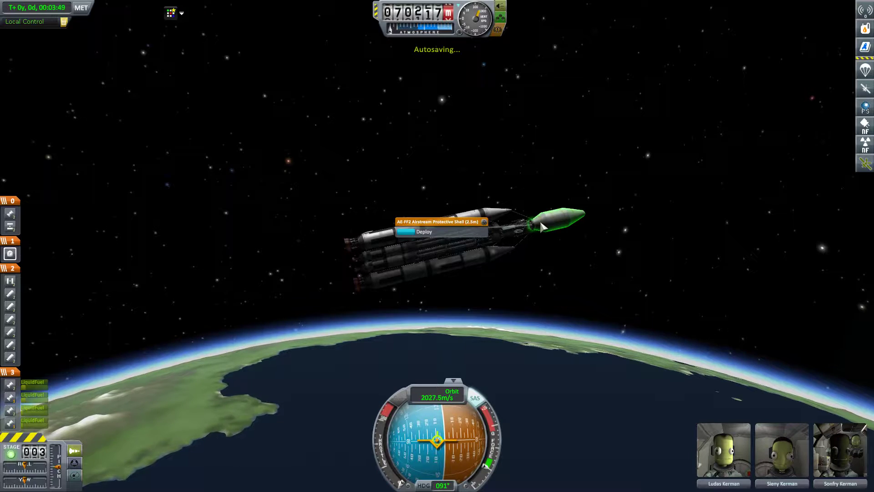
Step: Deploy the AE-FF2 Airstream Protective Shell from its part menu
left_click(424, 232)
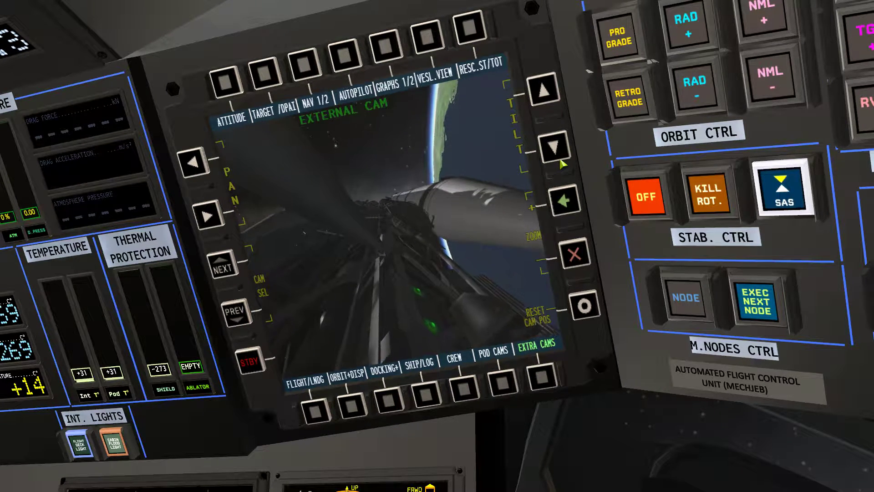
Step: Switch the cockpit MFD to the external camera view of the vessel
left_click(209, 218)
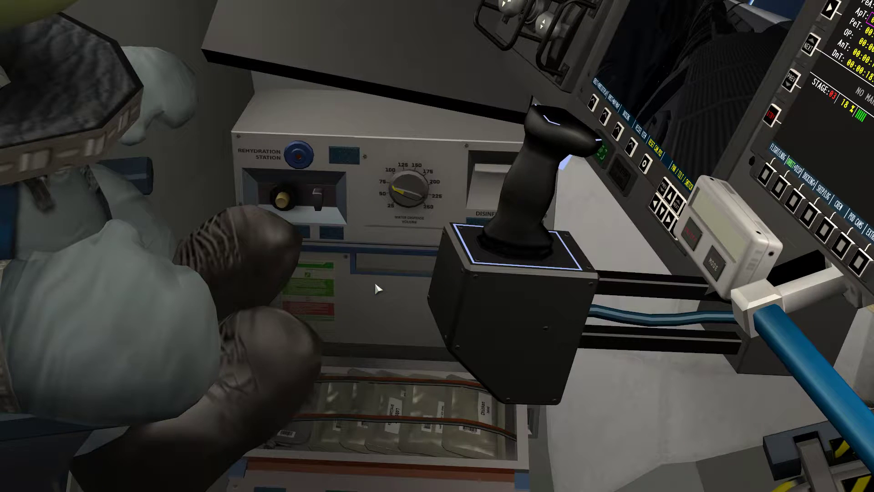
mouse_move(435, 450)
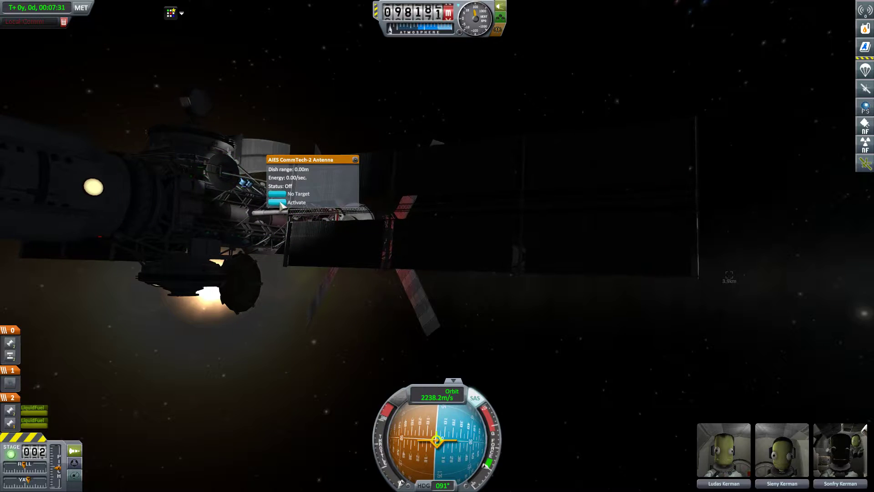
Step: Activate the AIES CommTech-2 Antenna from its part menu
left_click(296, 202)
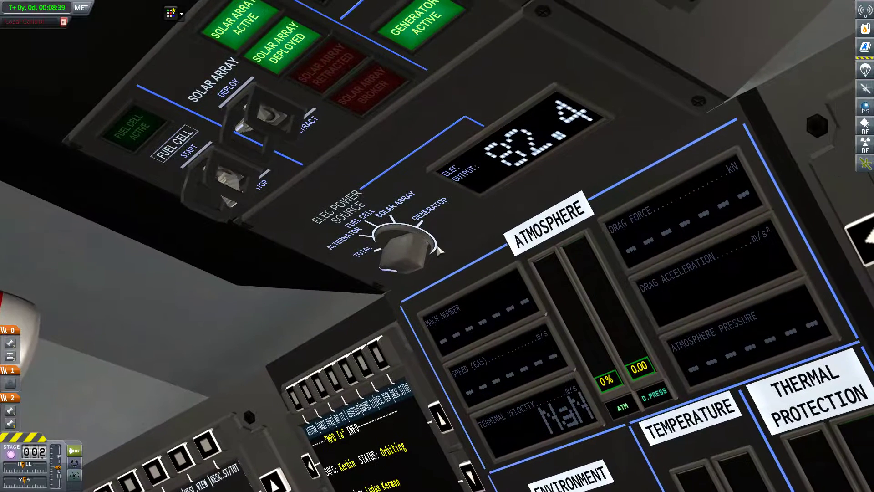
Step: Cycle the ELEC POWER SOURCE knob through sources until ELEC OUTPUT reads 6.0
left_click(401, 240)
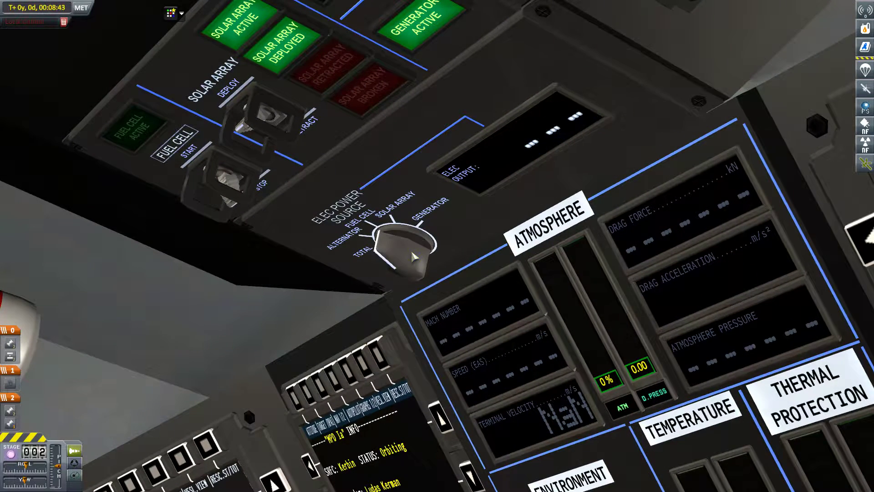
left_click(405, 245)
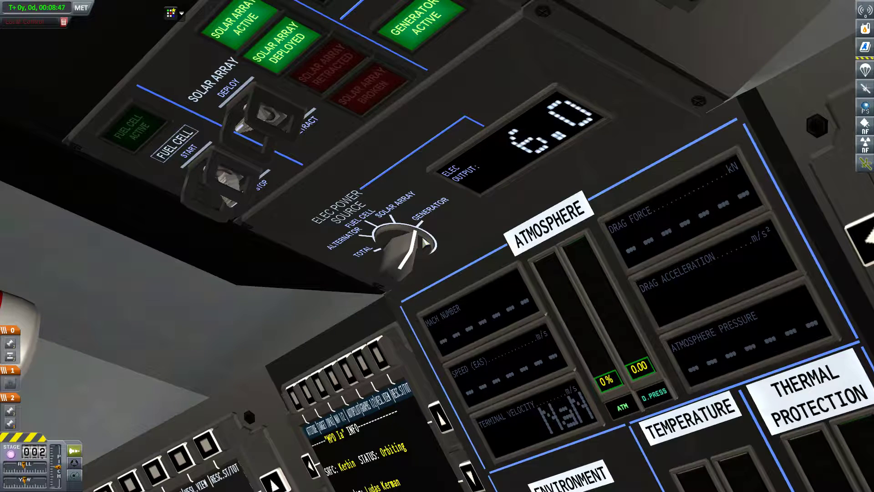
left_click(402, 240)
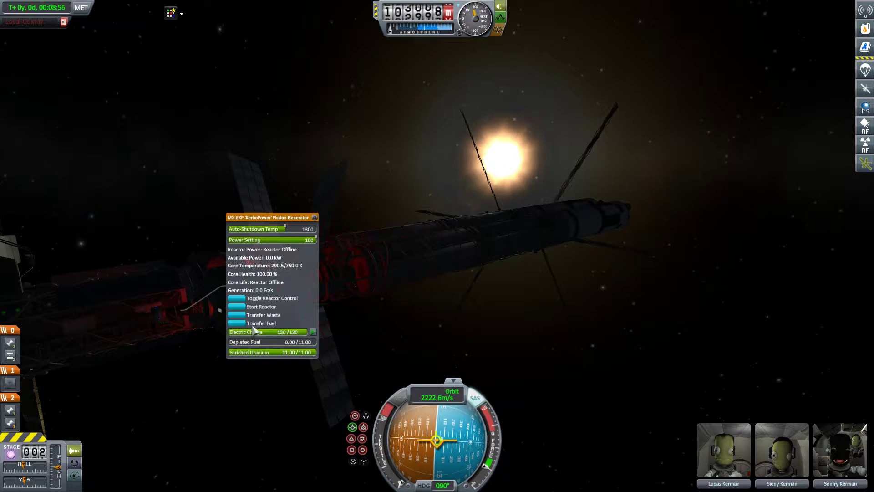
Step: Move the fission generator's Power Setting from 31 up to 54, then down to about 41
left_click(261, 306)
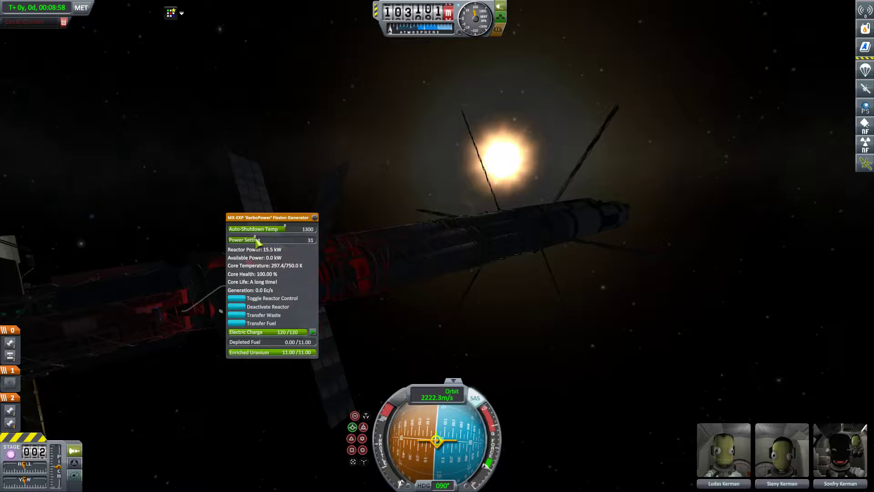
mouse_move(571, 358)
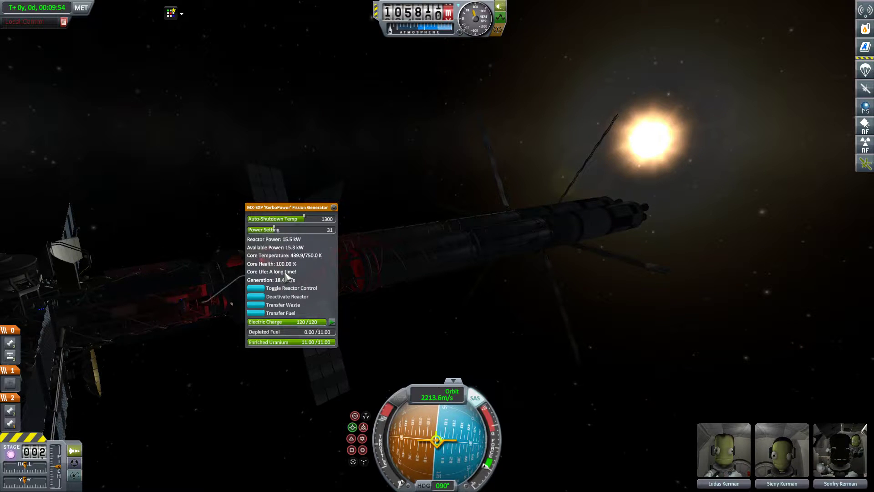
left_click_drag(272, 230, 299, 229)
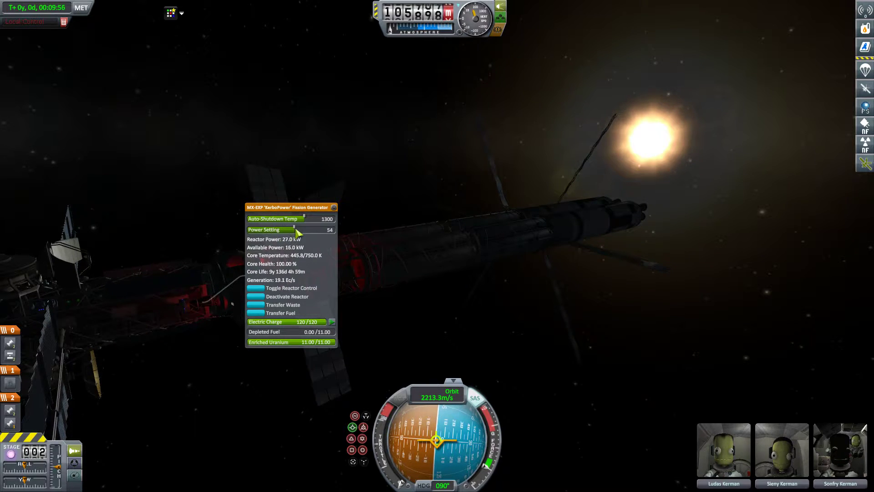
left_click_drag(296, 229, 290, 230)
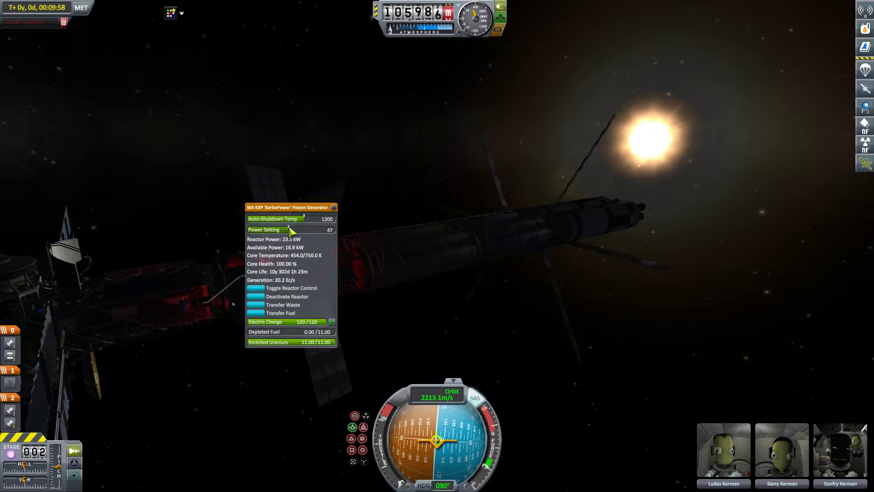
left_click_drag(293, 229, 286, 229)
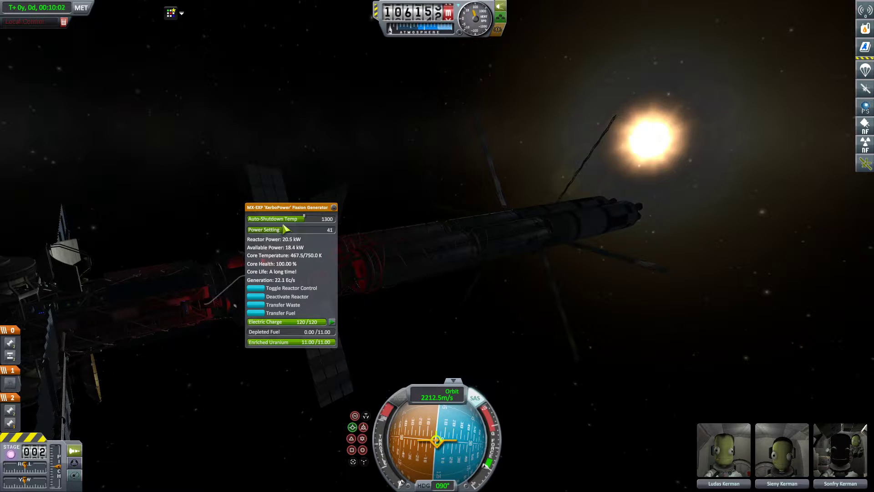
left_click_drag(286, 230, 276, 230)
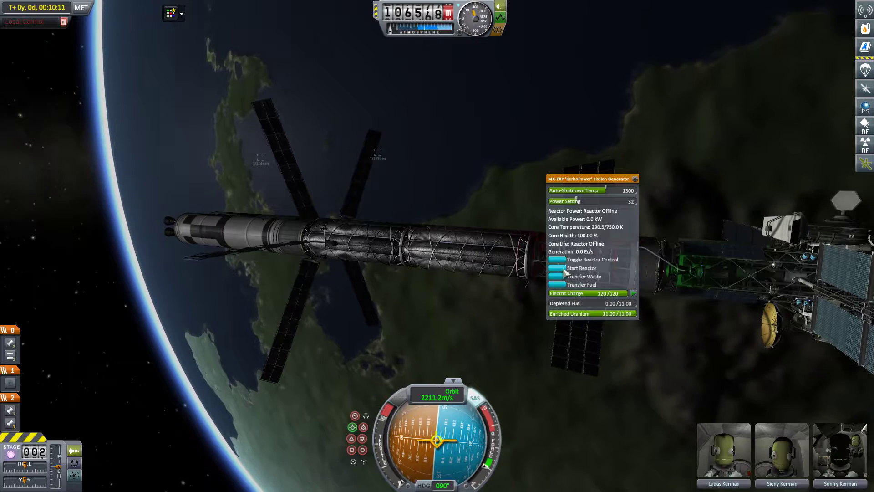
Step: Start the second KerboPower fission generator's reactor at power setting 32
left_click(582, 268)
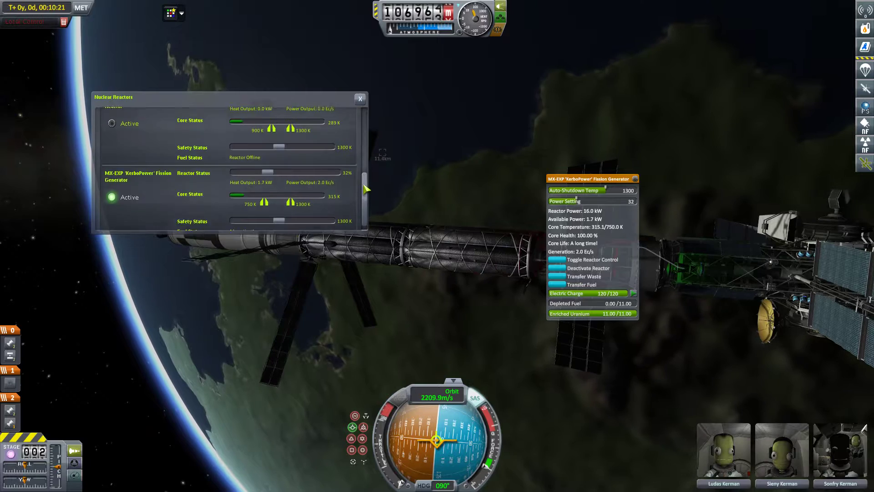
Step: Open the Nuclear Reactors overview from the toolbar to check reactor status
left_click(360, 98)
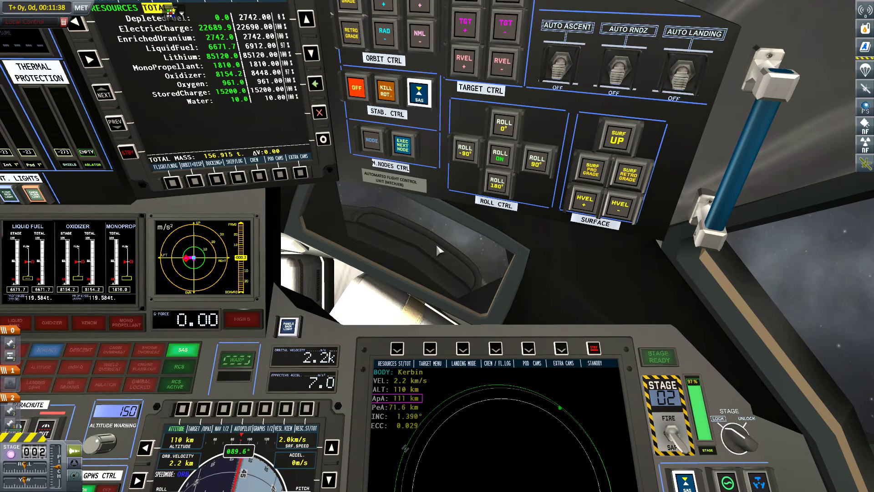
mouse_move(678, 309)
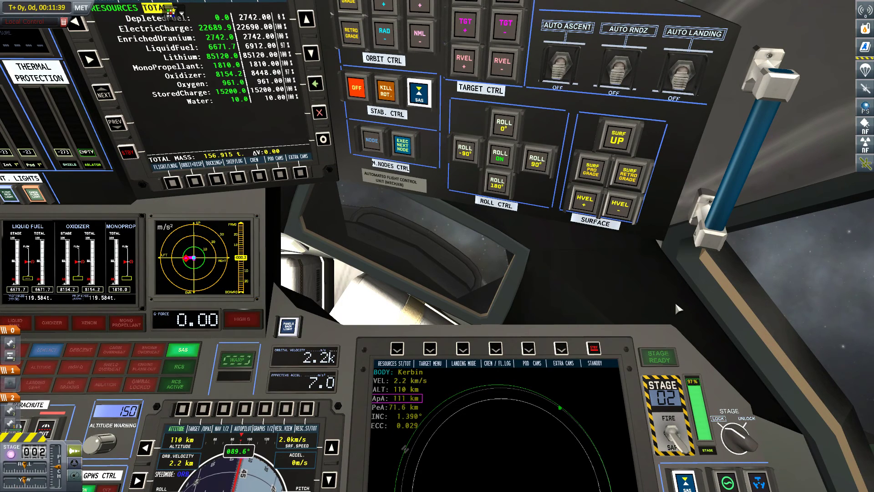